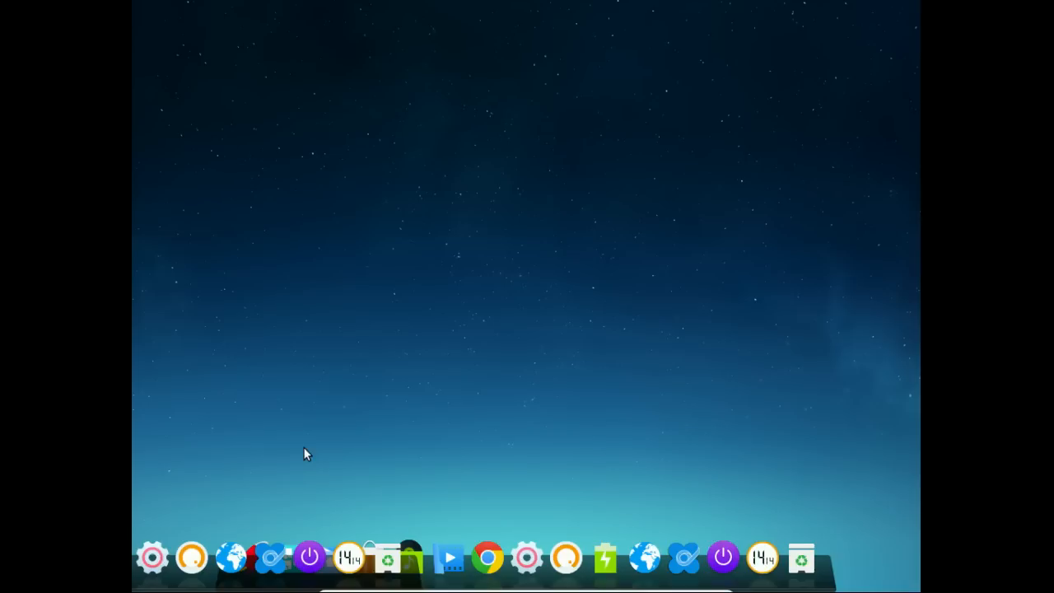
mouse_move(552, 367)
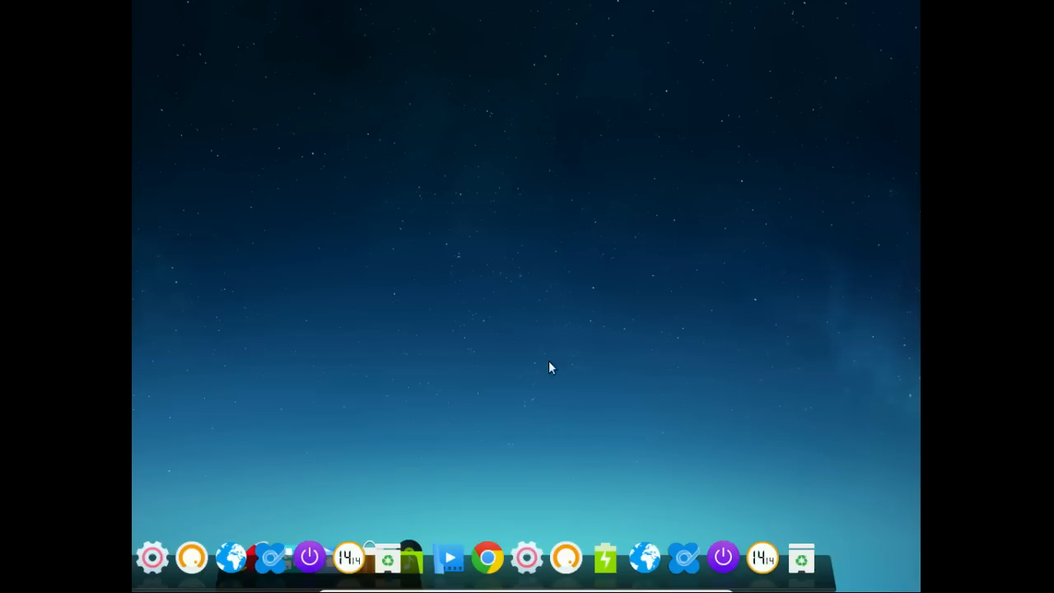
mouse_move(329, 556)
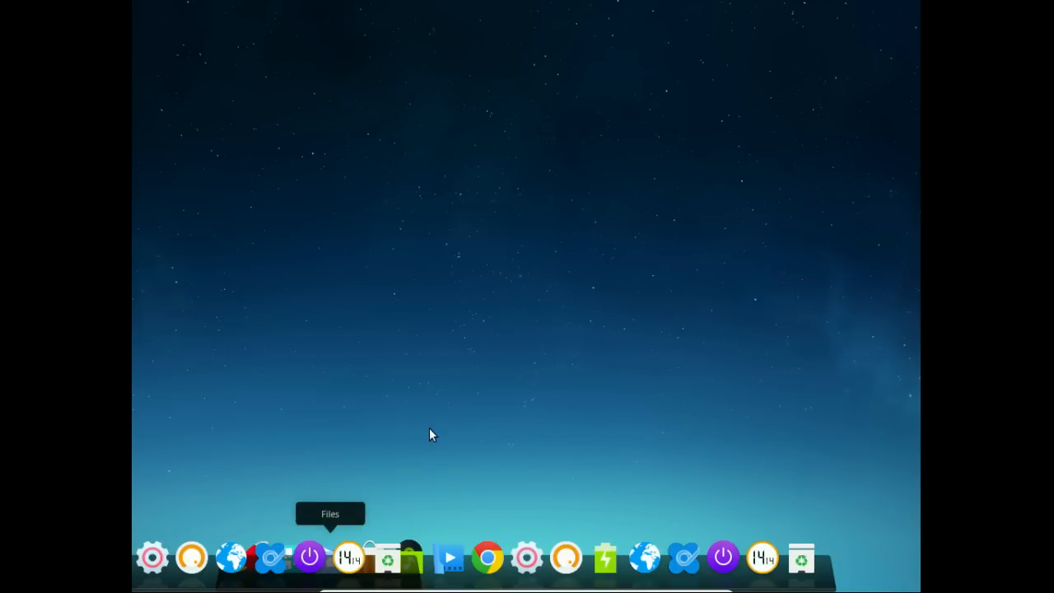
mouse_move(497, 413)
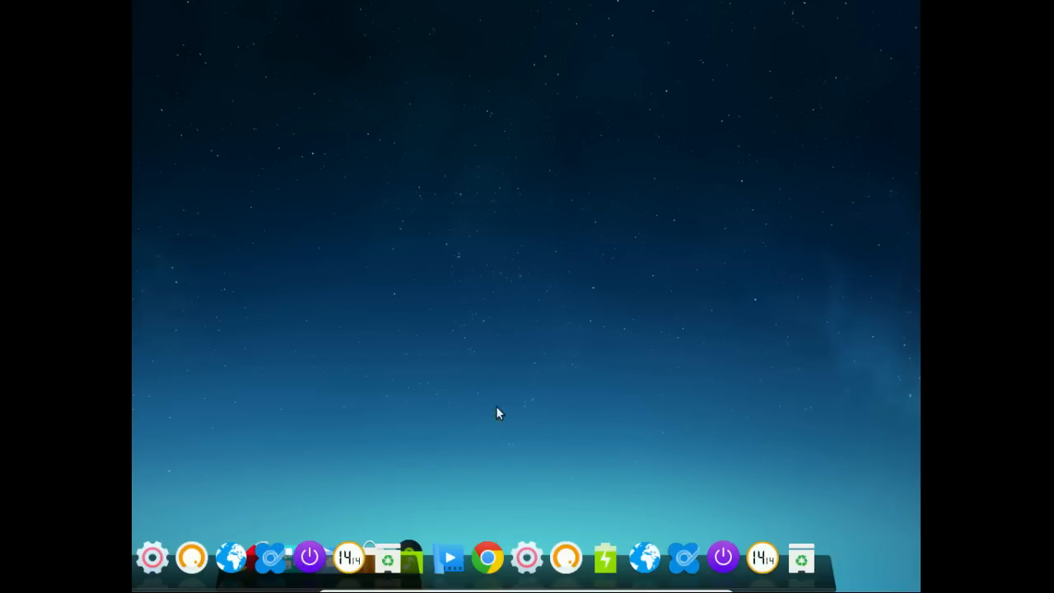
mouse_move(553, 377)
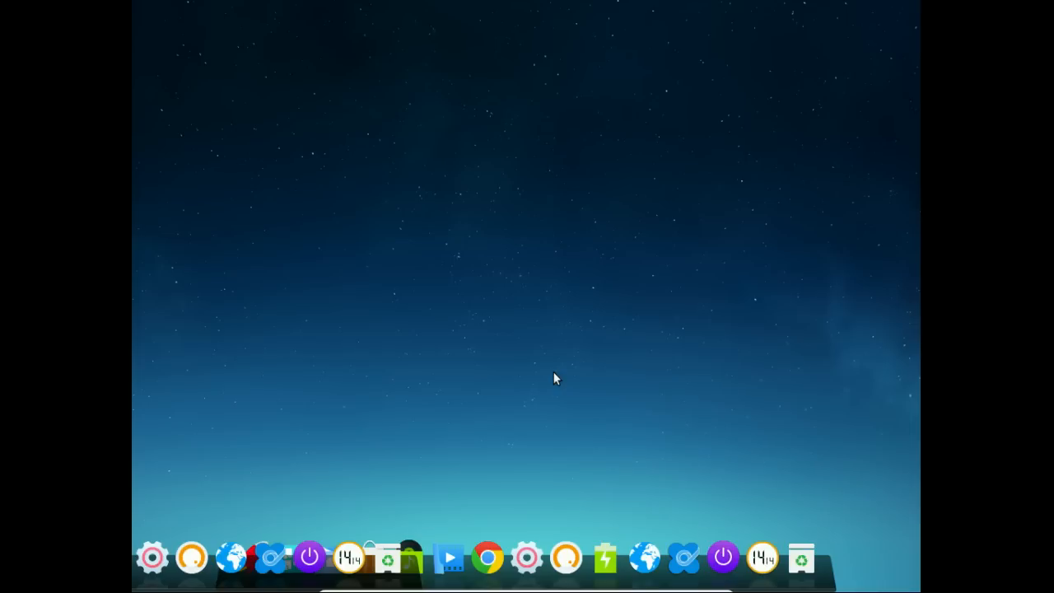
mouse_move(564, 377)
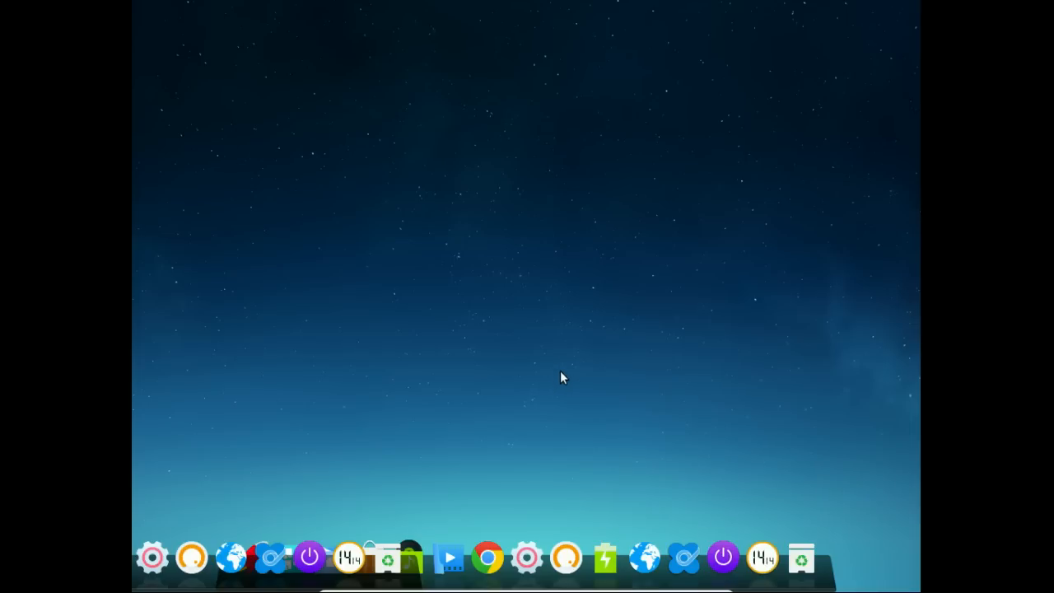
mouse_move(349, 558)
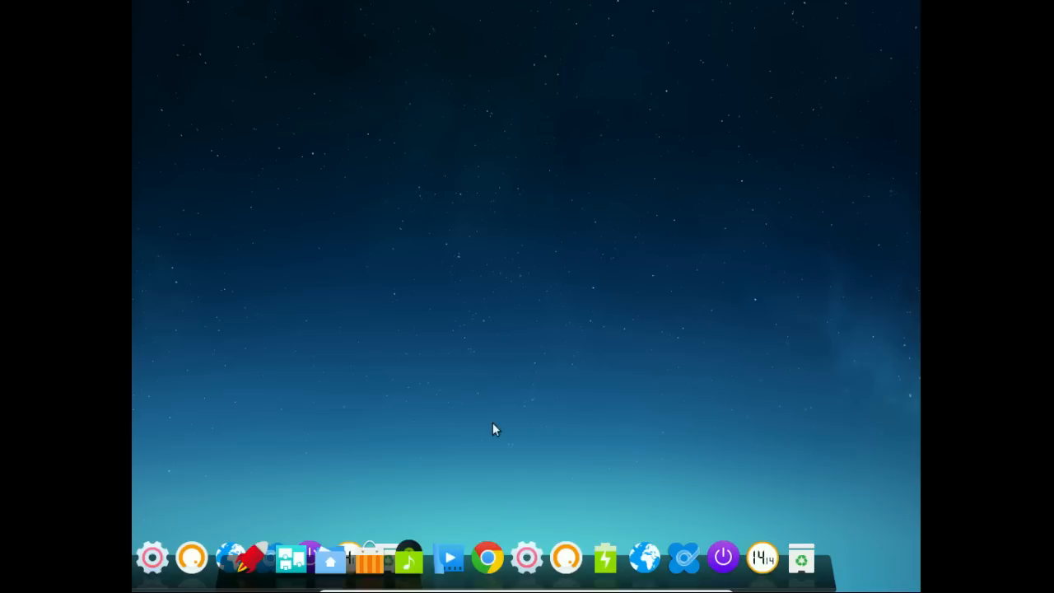
mouse_move(369, 558)
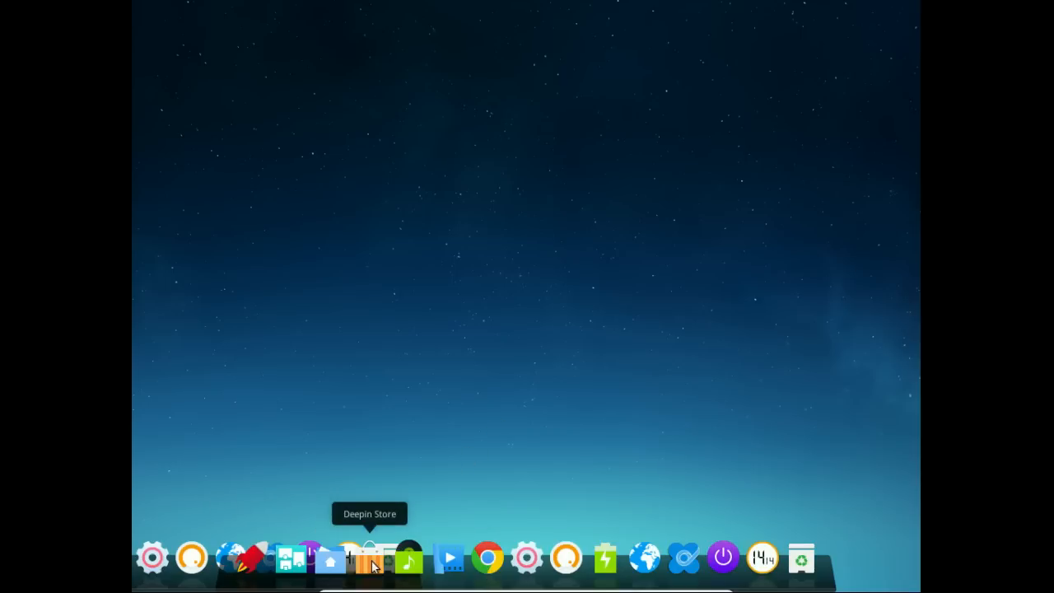
mouse_move(250, 558)
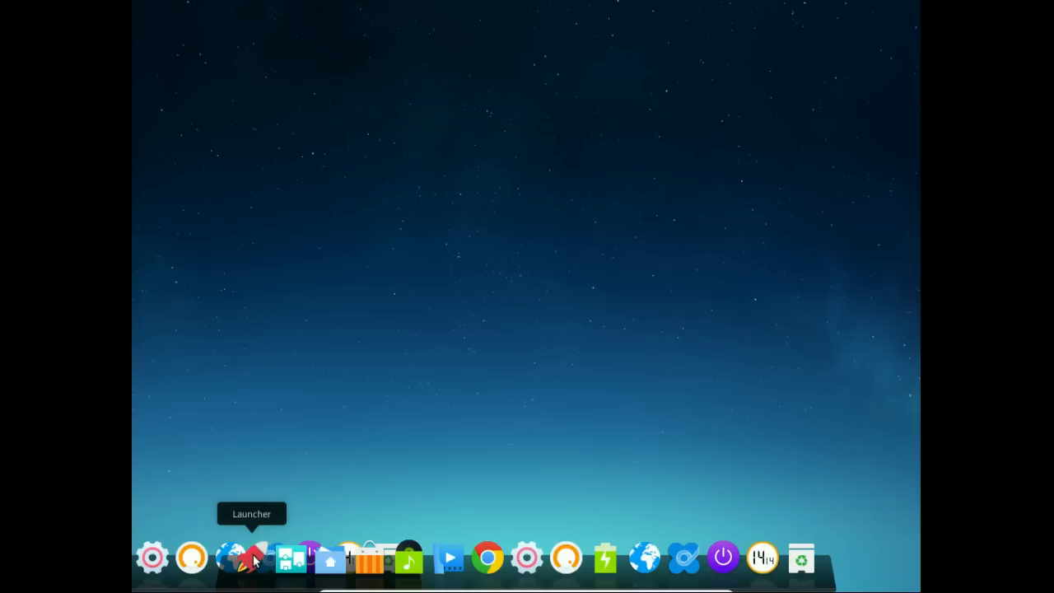
mouse_move(606, 559)
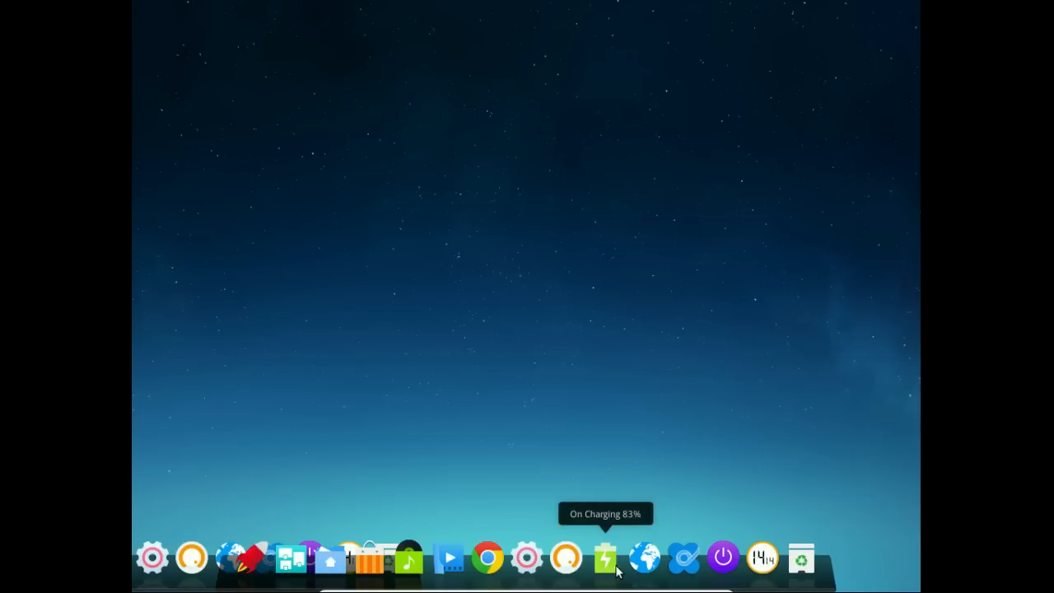
mouse_move(250, 558)
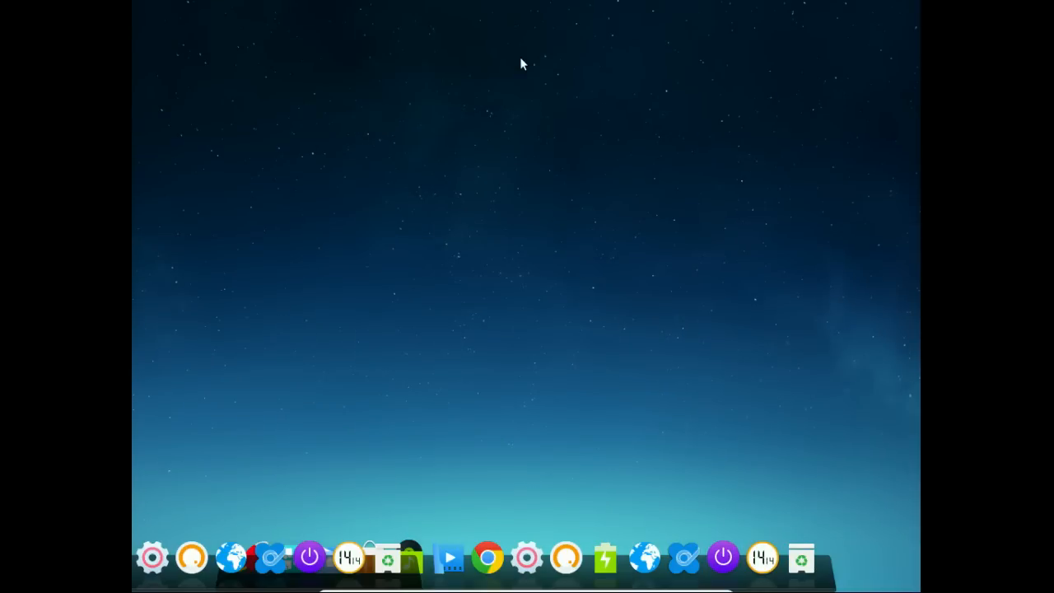
mouse_move(119, 207)
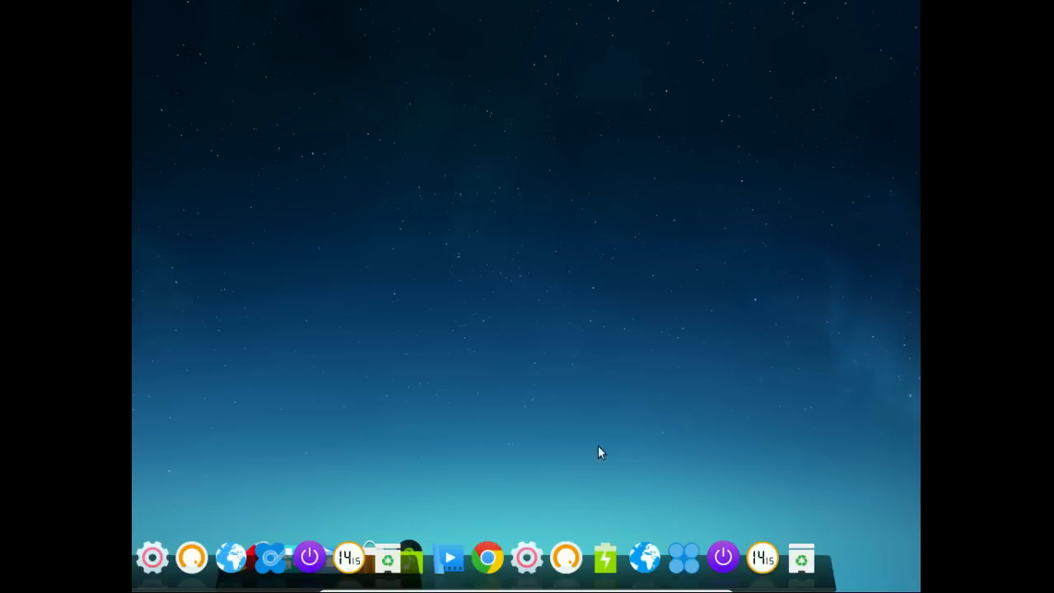
Visit the desktop menu's corner navigation option and briefly view the Home folder in the file manager
right_click(599, 451)
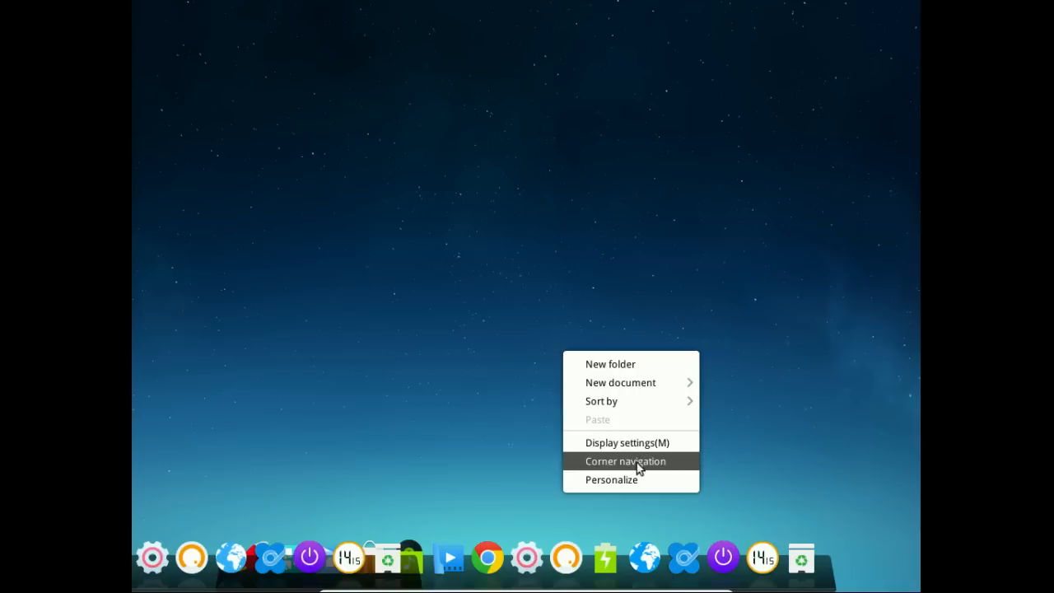
left_click(626, 441)
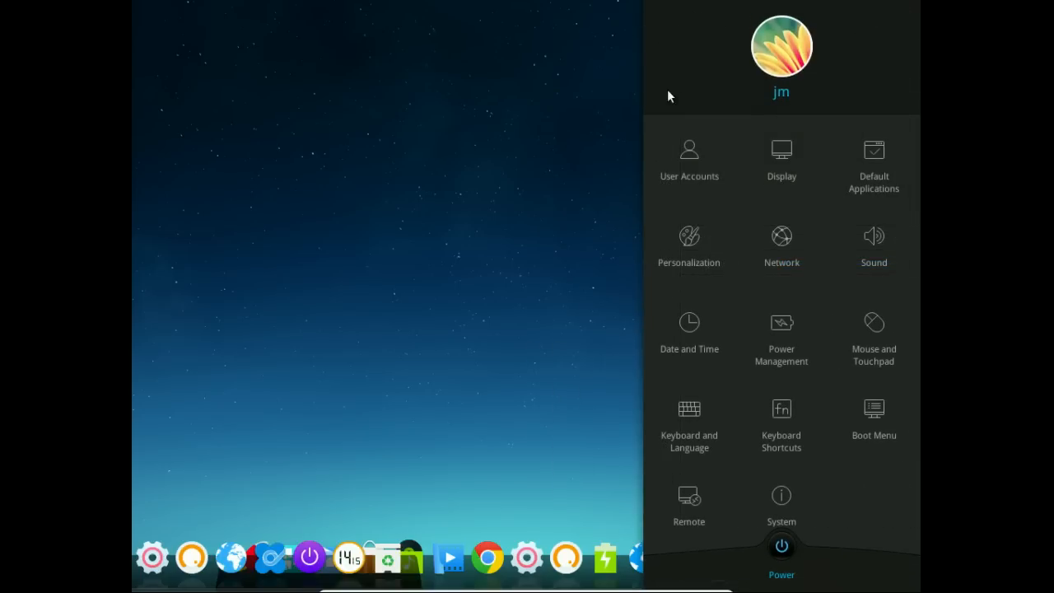
mouse_move(781, 494)
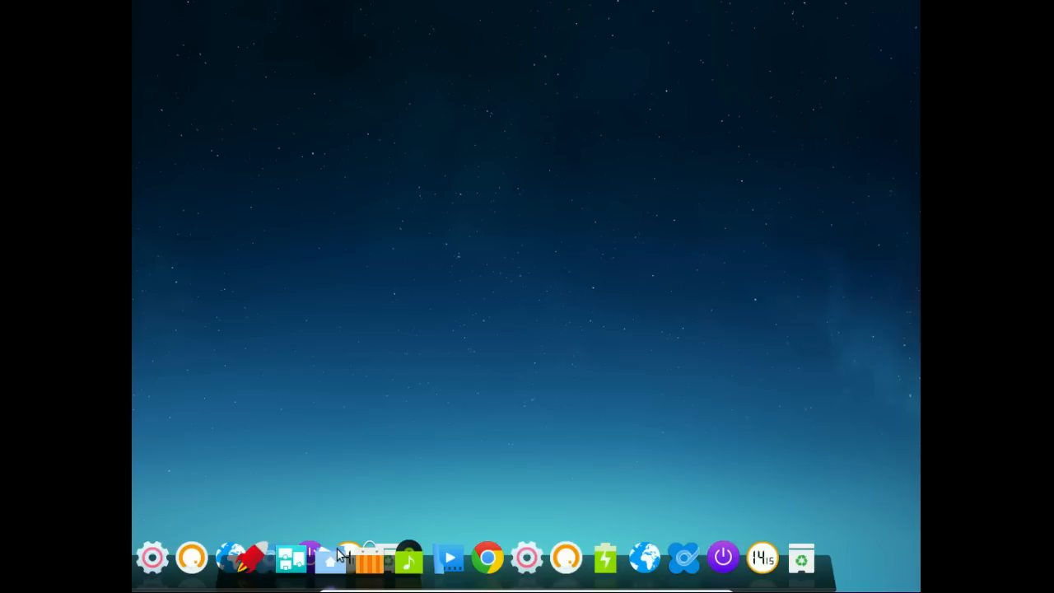
left_click(329, 557)
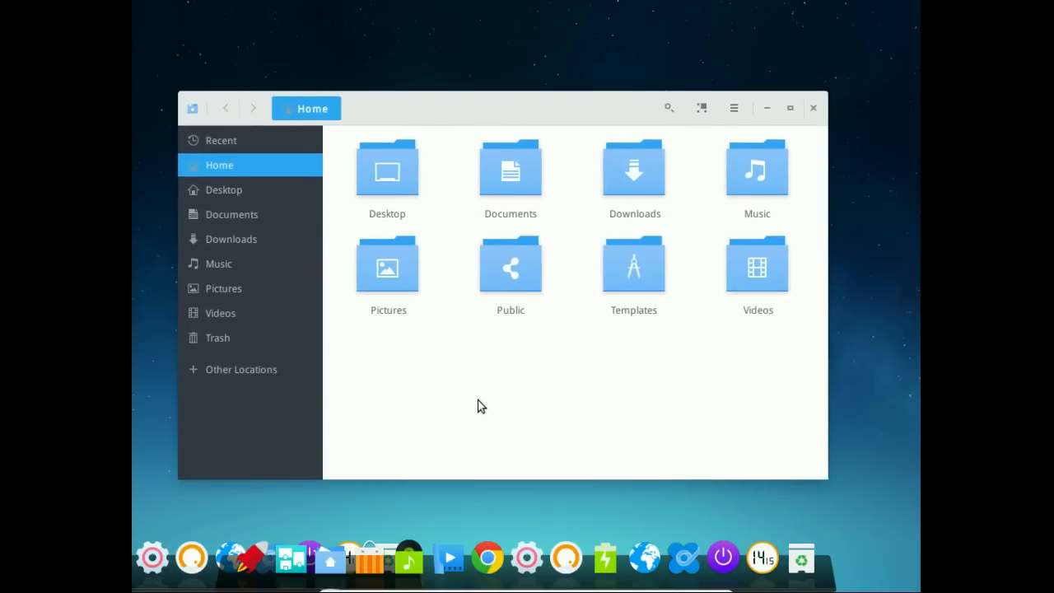
mouse_move(553, 119)
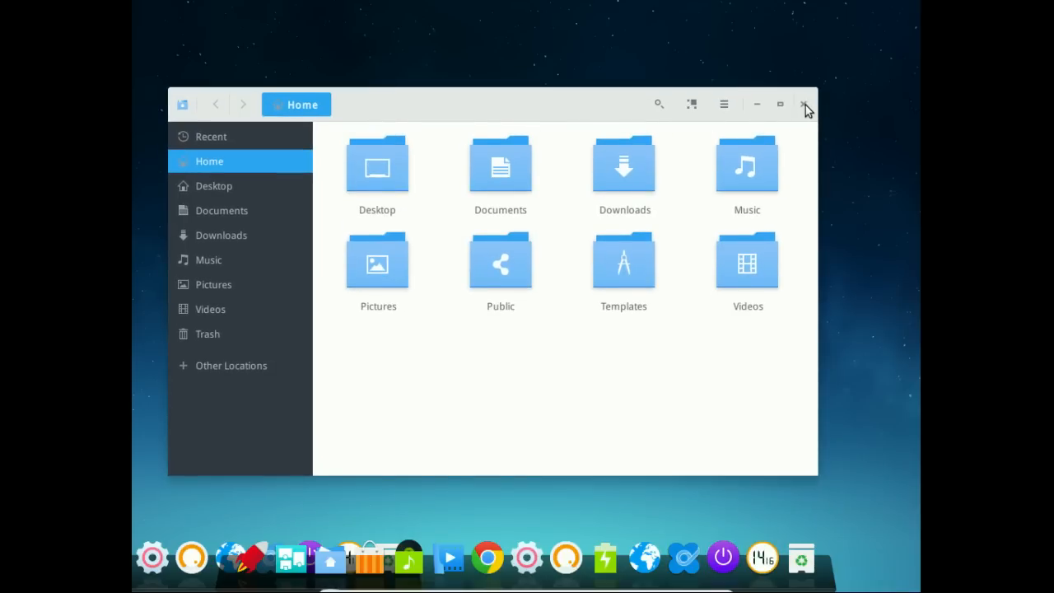
left_click(806, 105)
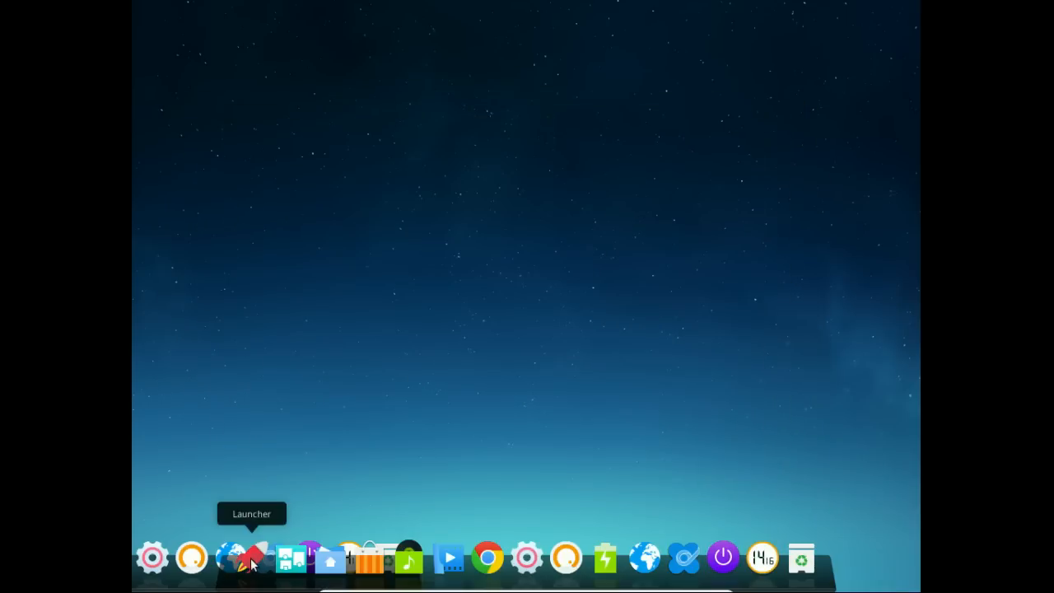
Launch Deepin Terminal via the launcher search, show kernel 4.3.0-1-amd64 with uname -a, then close it
left_click(251, 557)
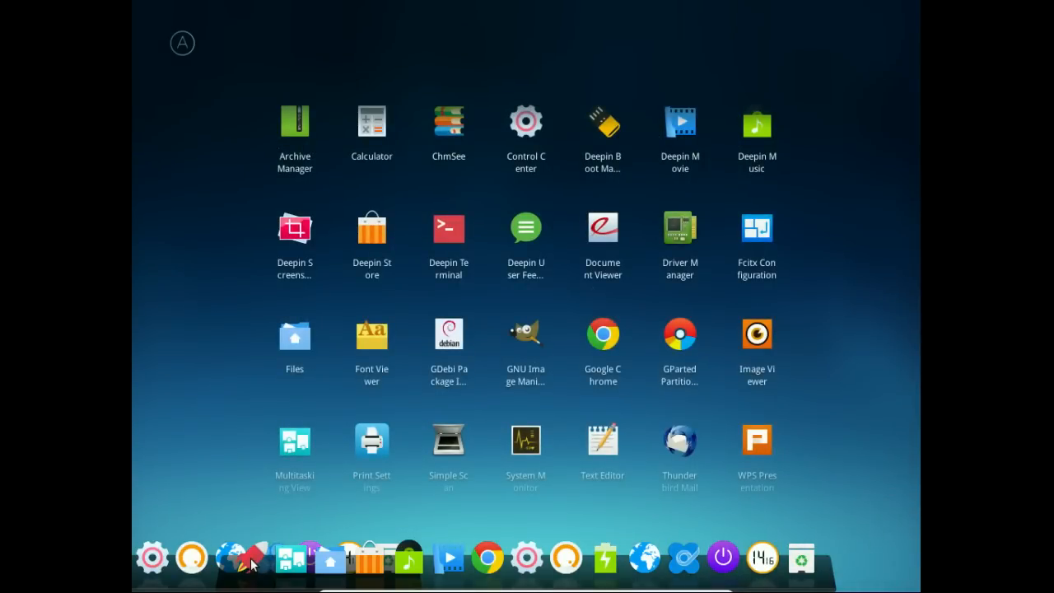
type("termin")
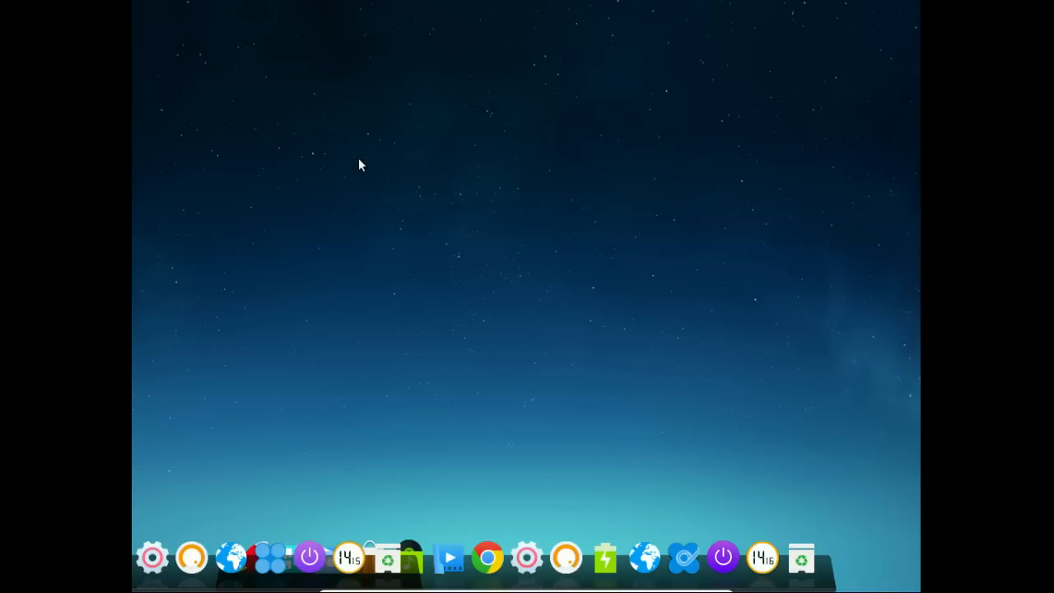
mouse_move(428, 532)
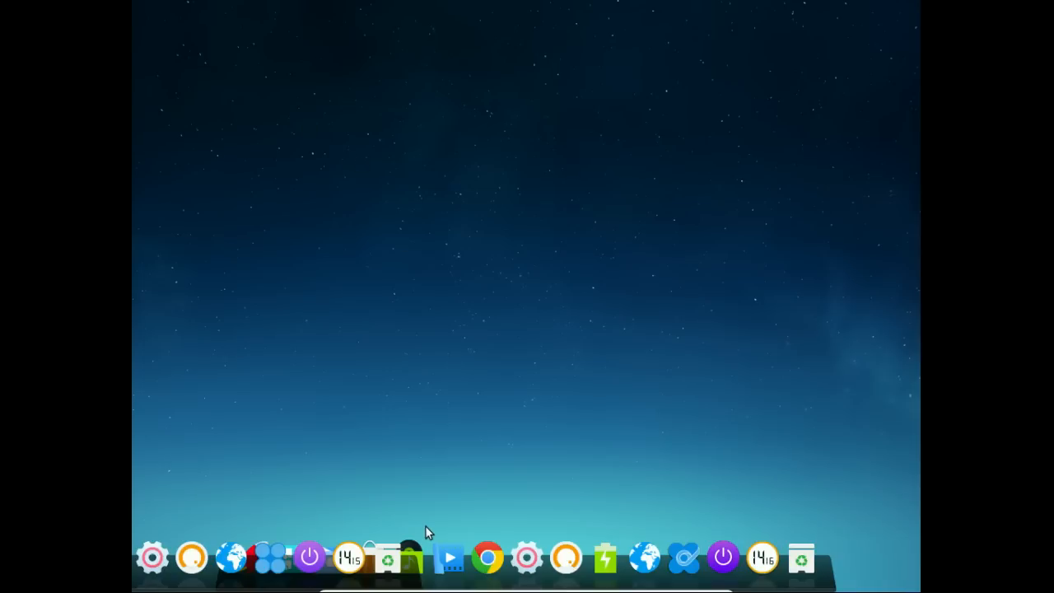
mouse_move(507, 333)
type("uname -a")
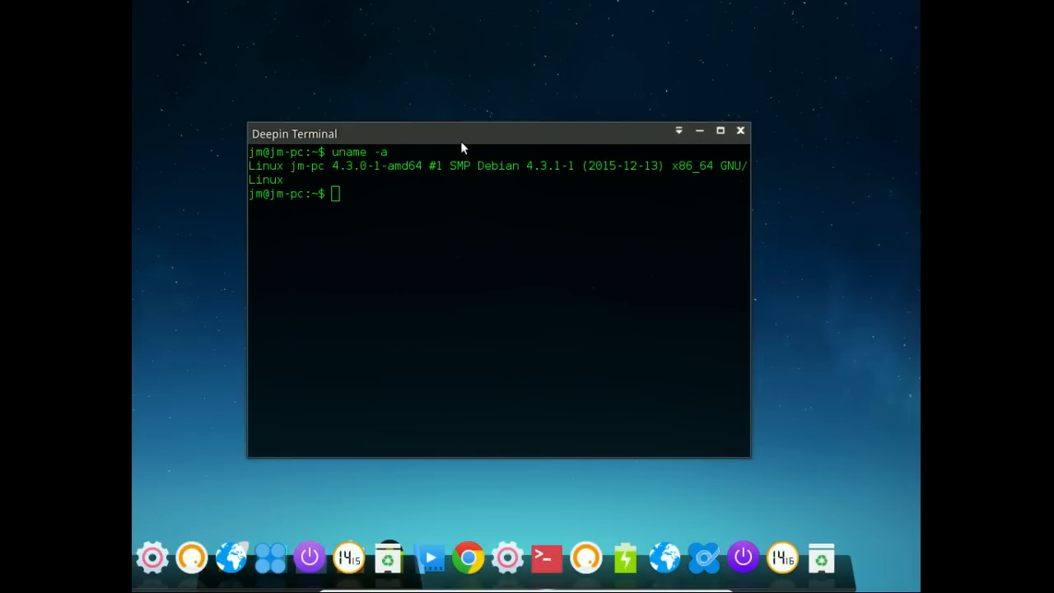
mouse_move(487, 136)
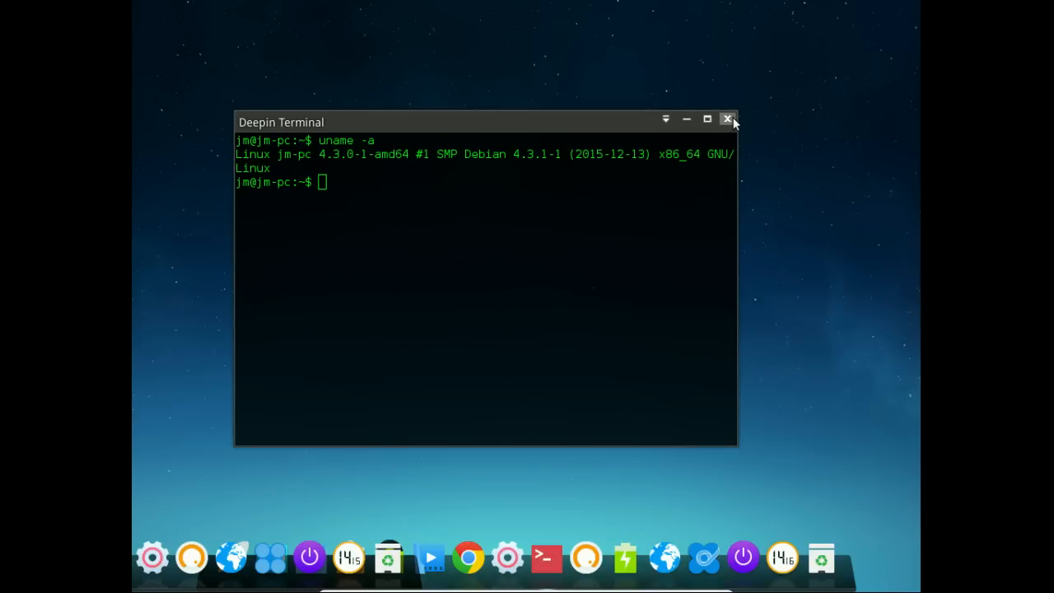
mouse_move(727, 122)
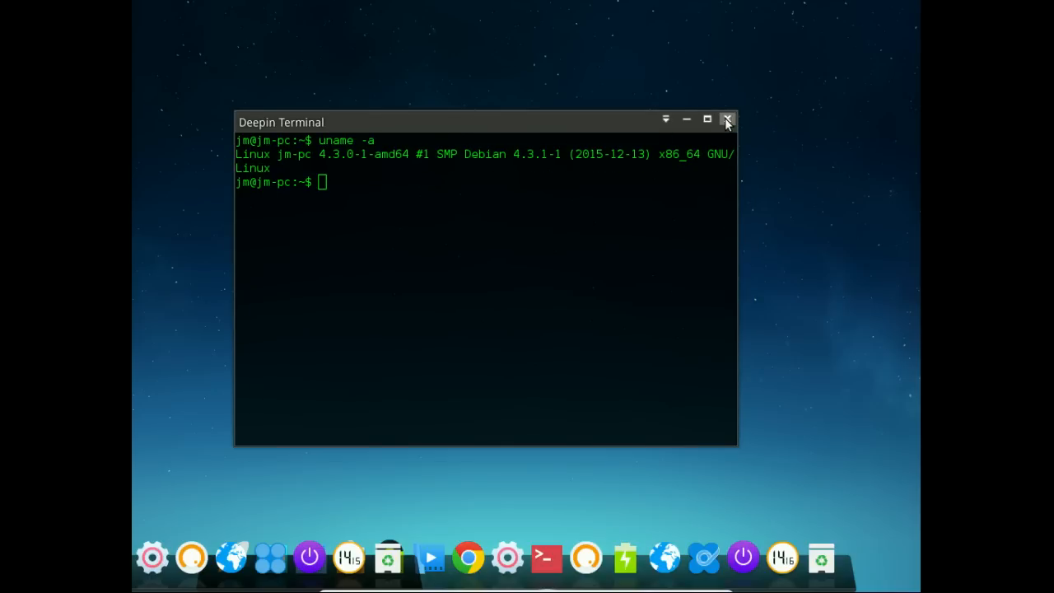
mouse_move(648, 158)
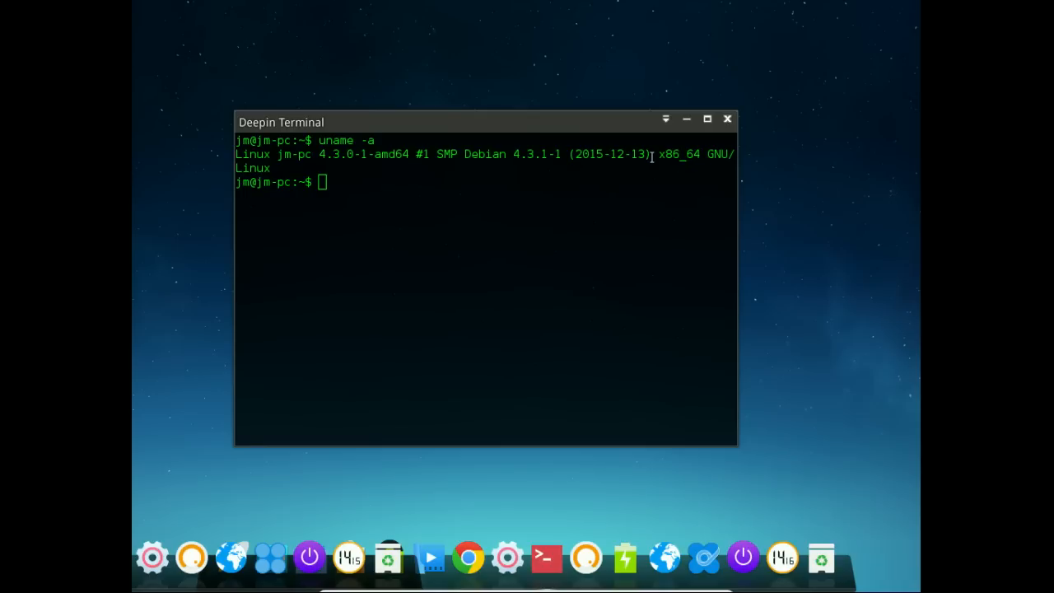
double_click(679, 155)
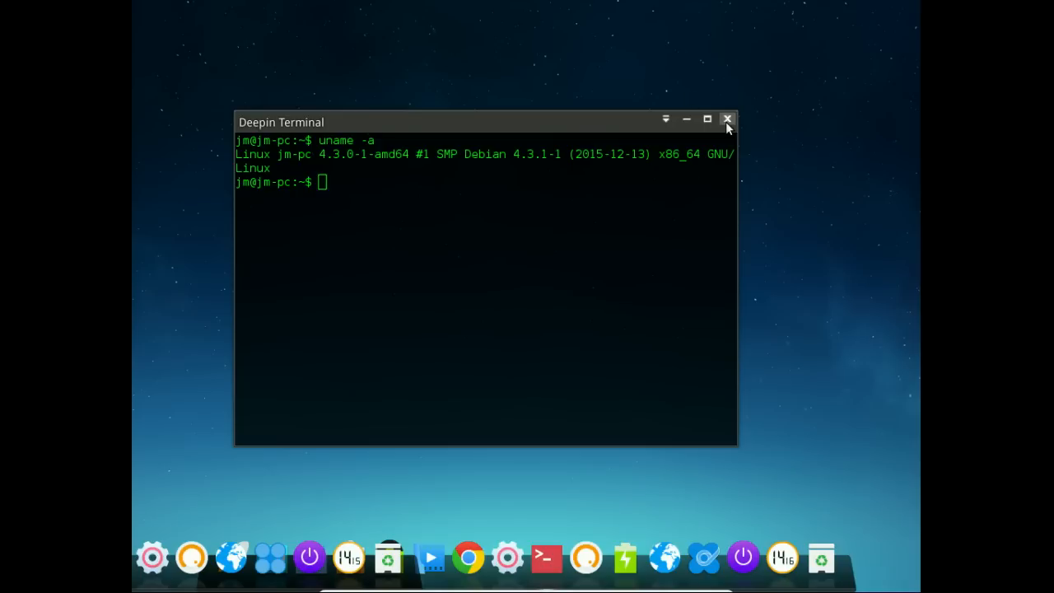
left_click(728, 120)
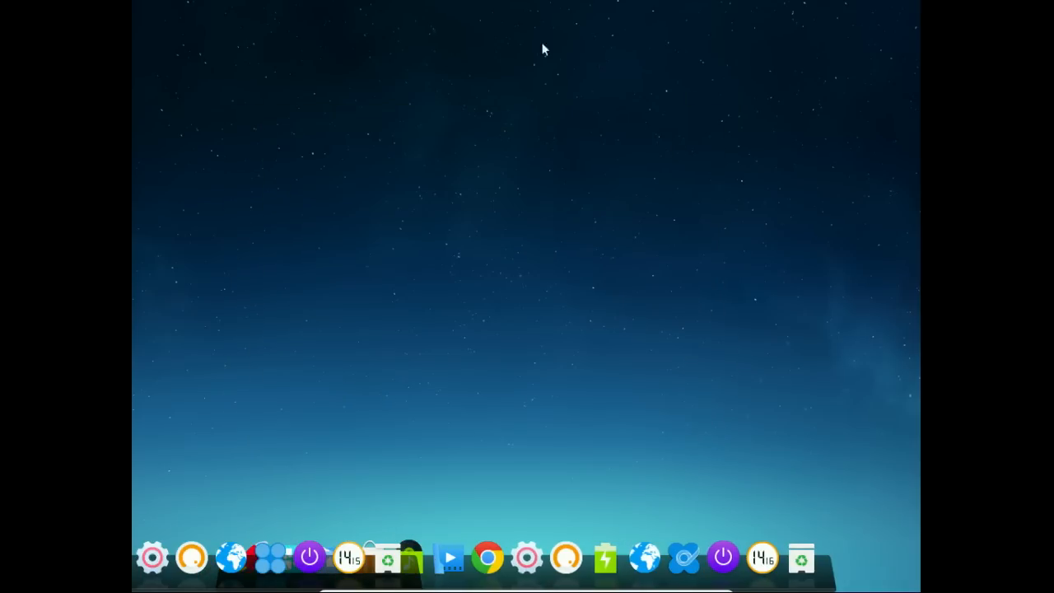
mouse_move(272, 563)
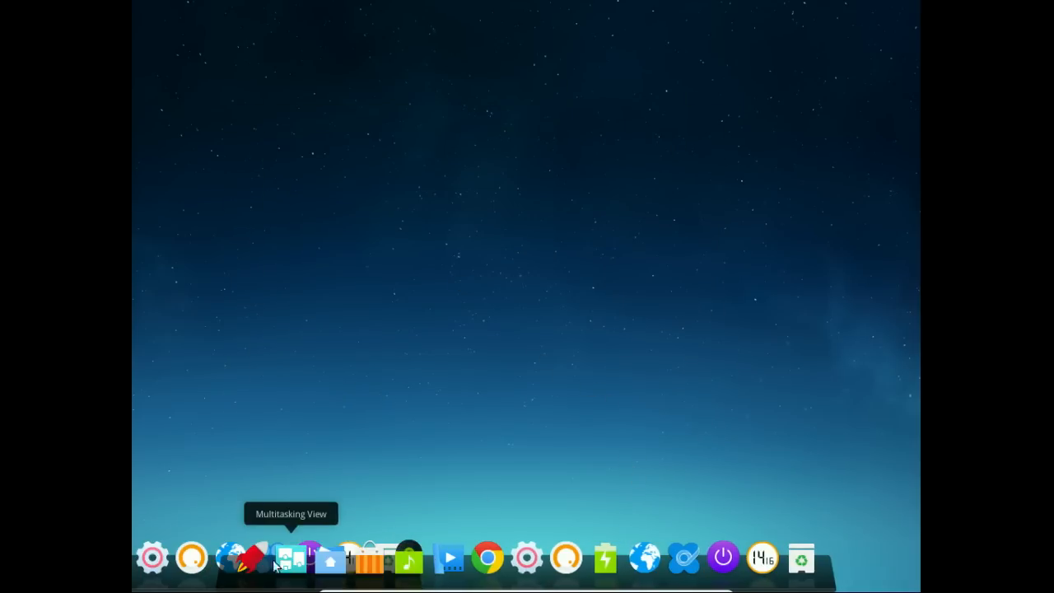
mouse_move(409, 560)
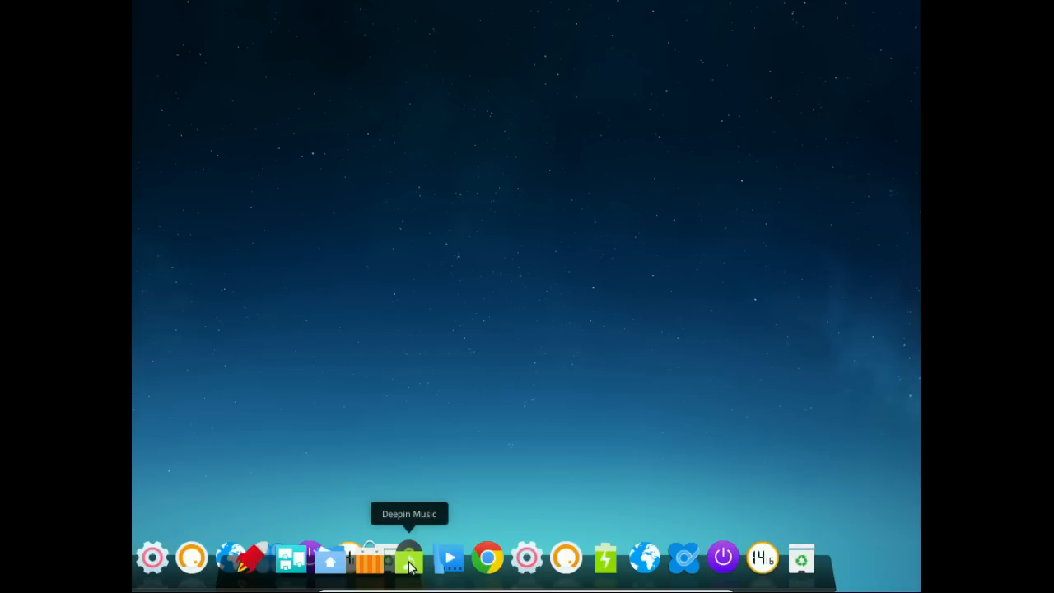
mouse_move(487, 559)
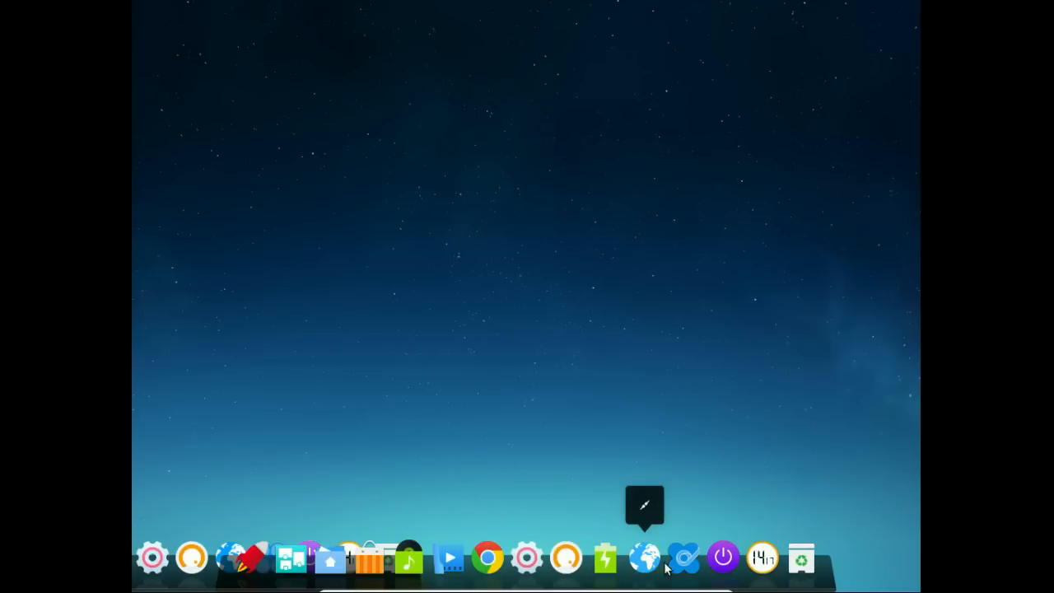
mouse_move(409, 560)
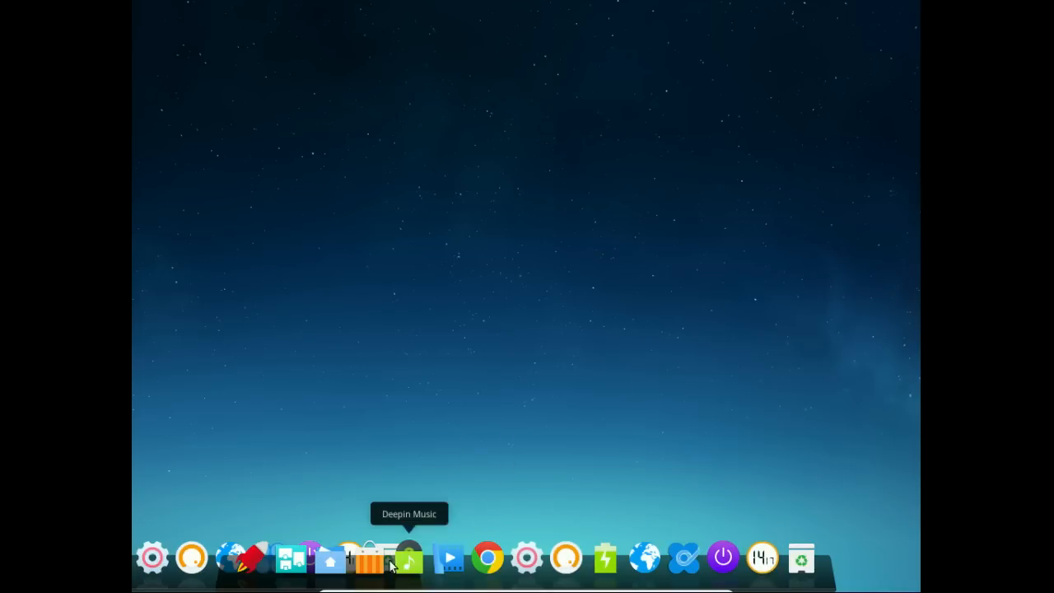
mouse_move(369, 558)
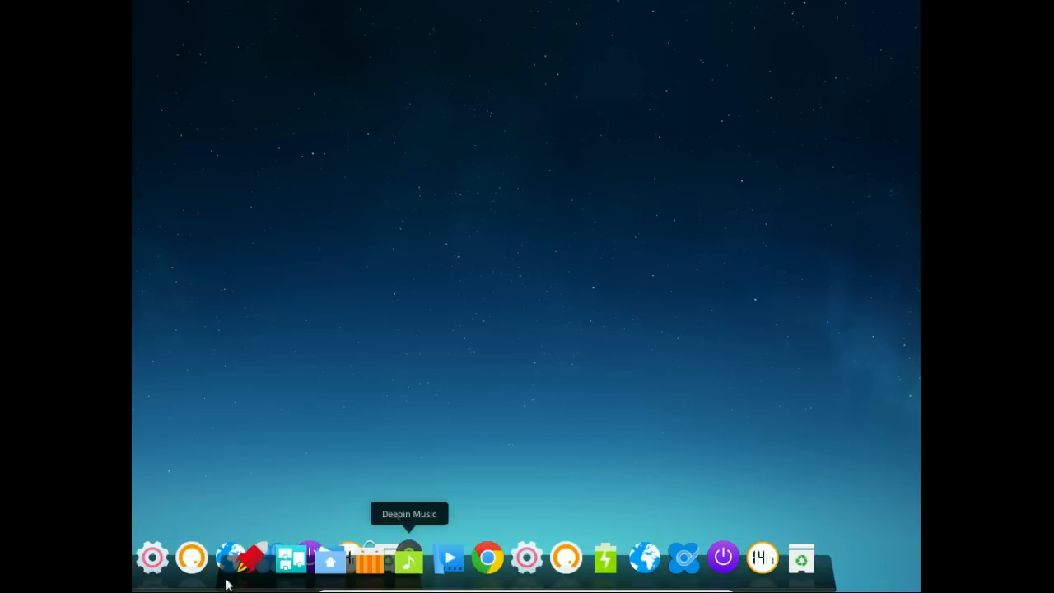
mouse_move(289, 556)
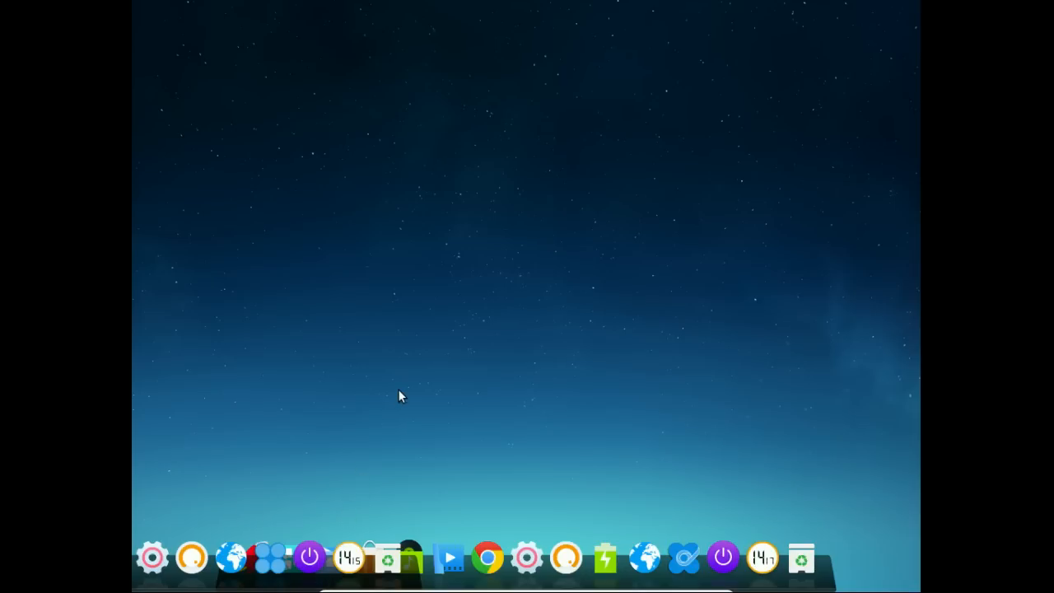
mouse_move(784, 497)
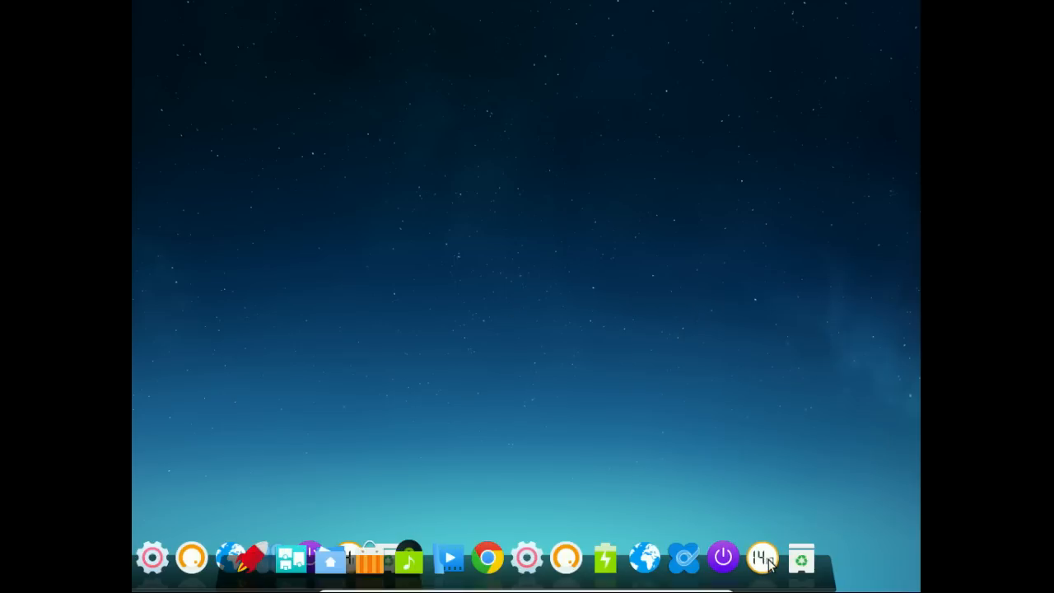
left_click(761, 557)
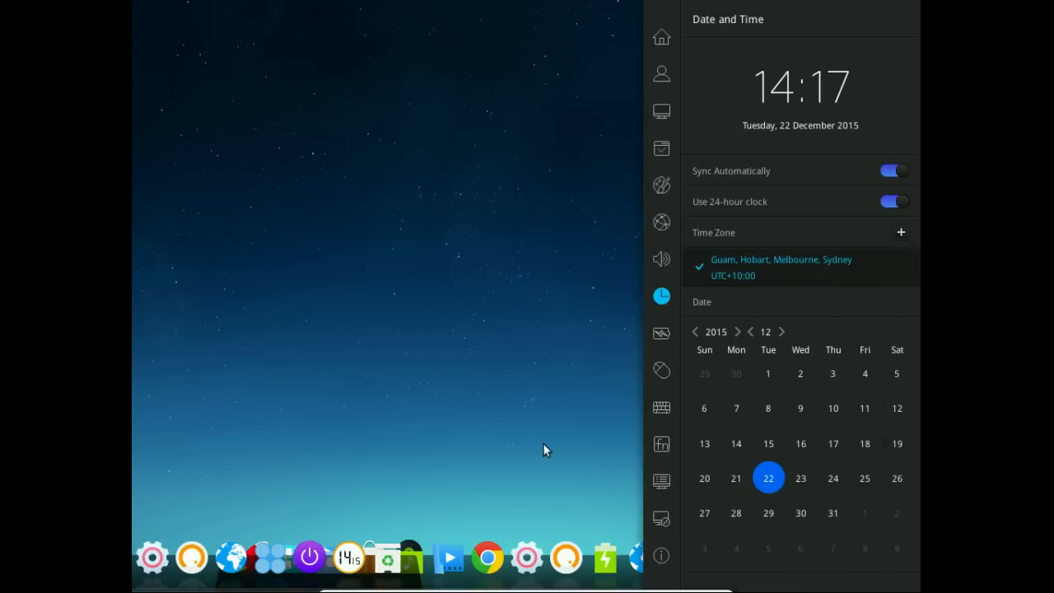
mouse_move(537, 448)
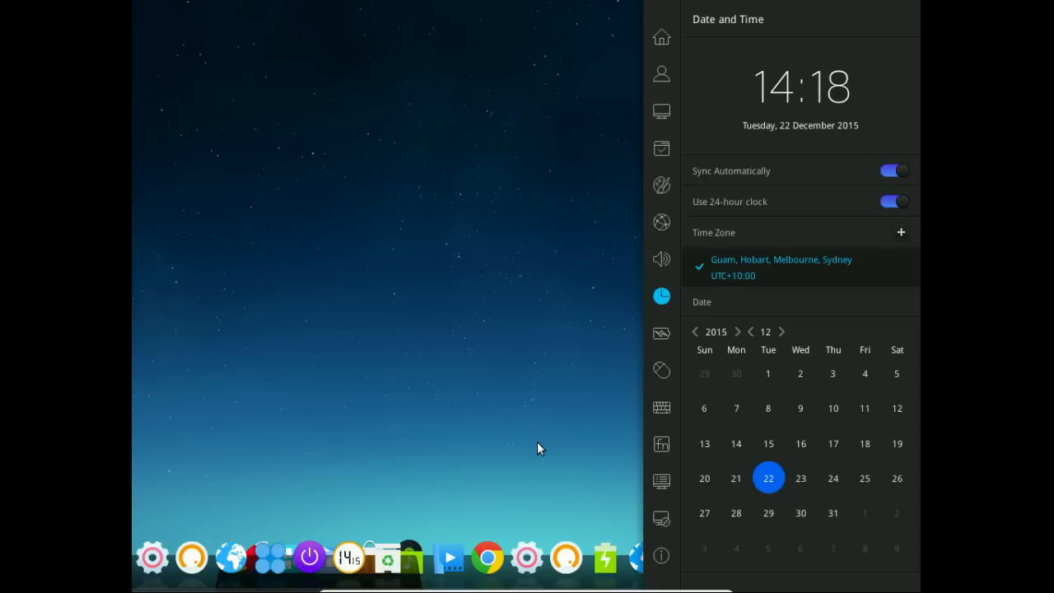
mouse_move(658, 310)
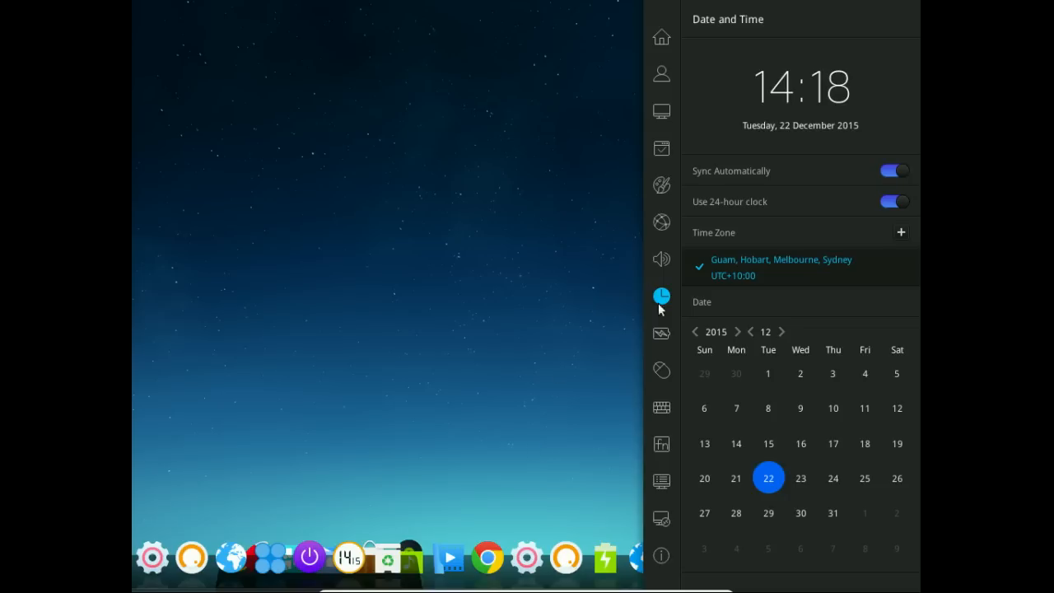
mouse_move(553, 330)
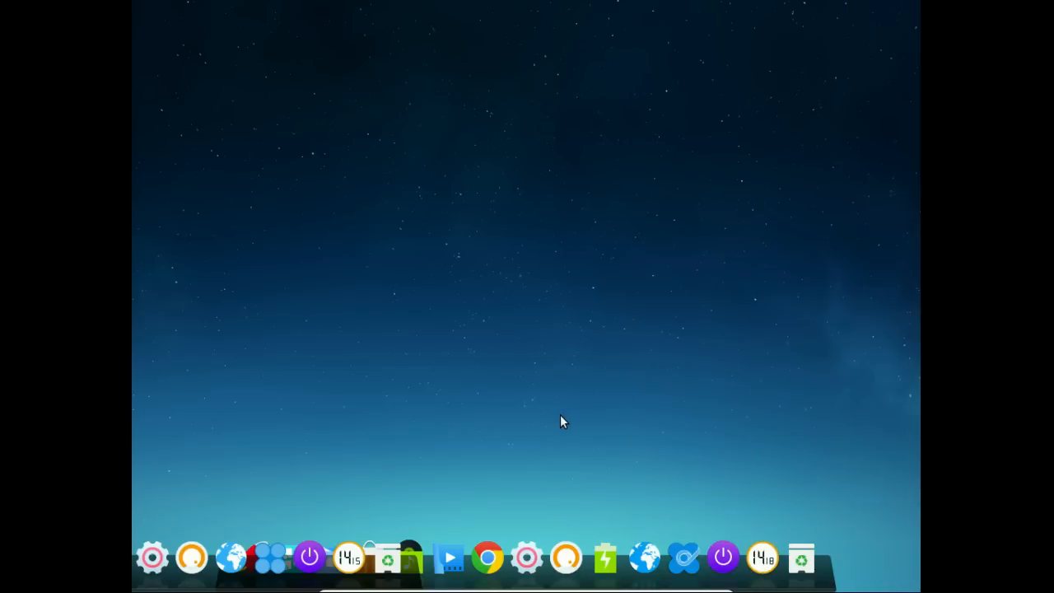
mouse_move(565, 417)
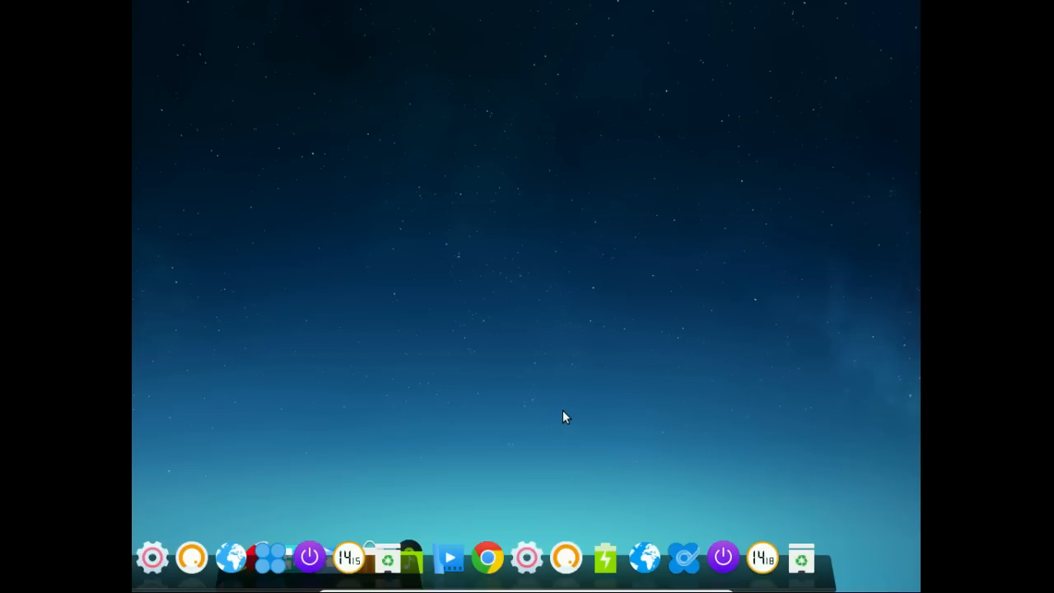
mouse_move(429, 384)
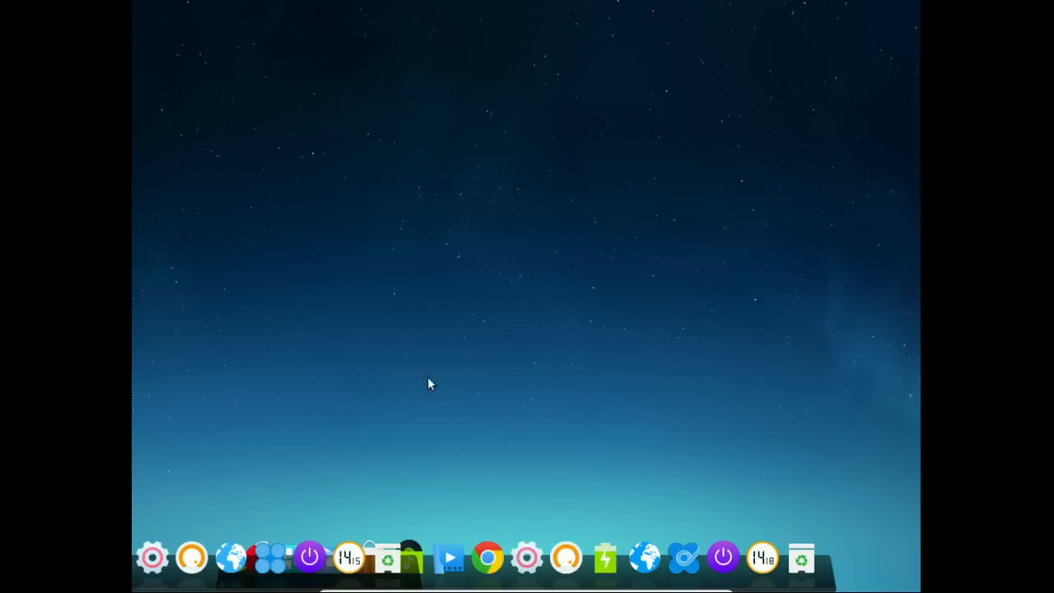
mouse_move(349, 563)
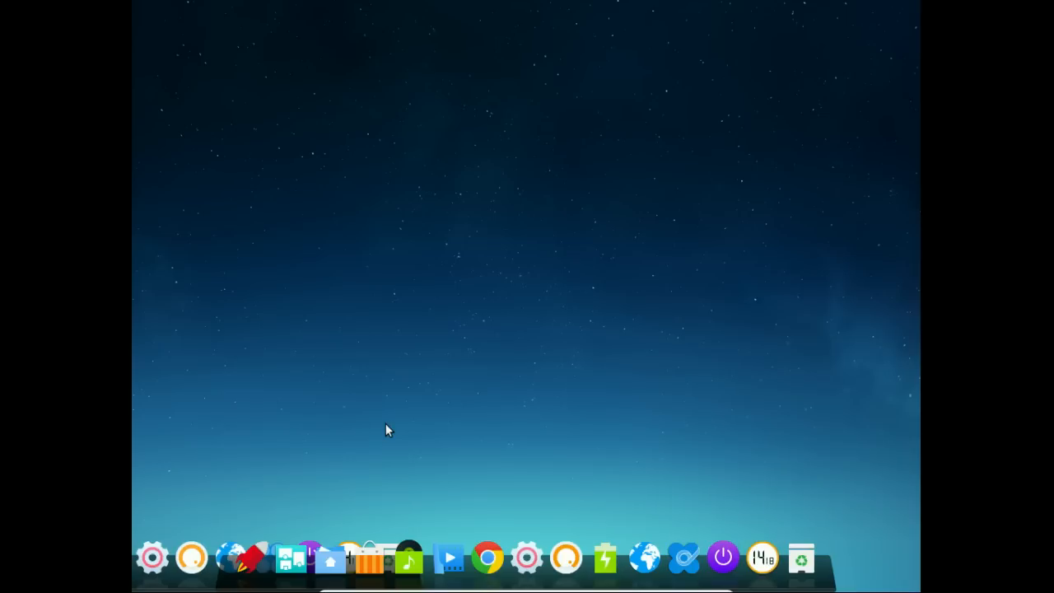
mouse_move(420, 421)
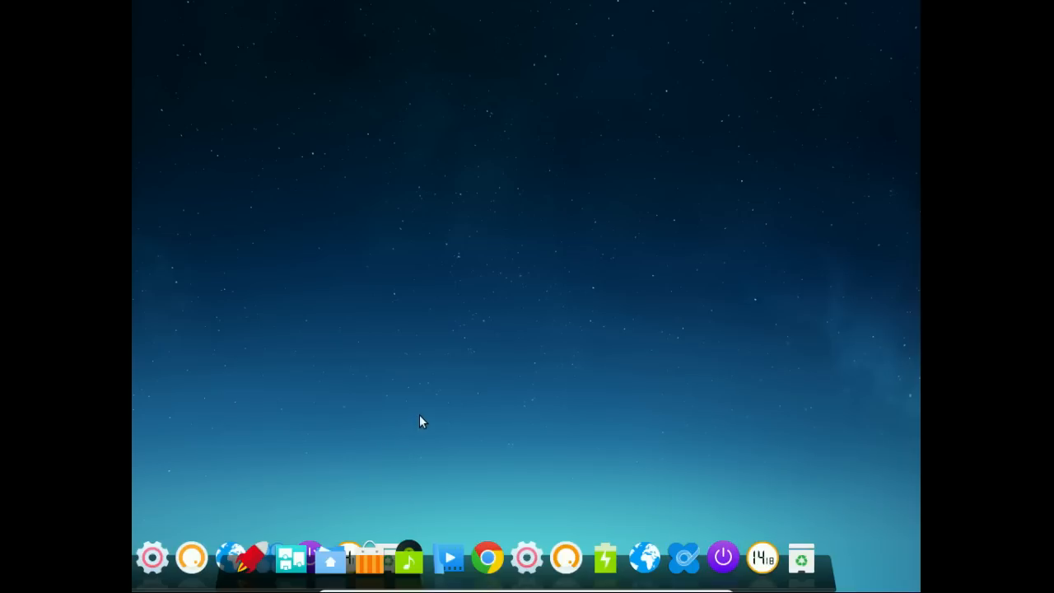